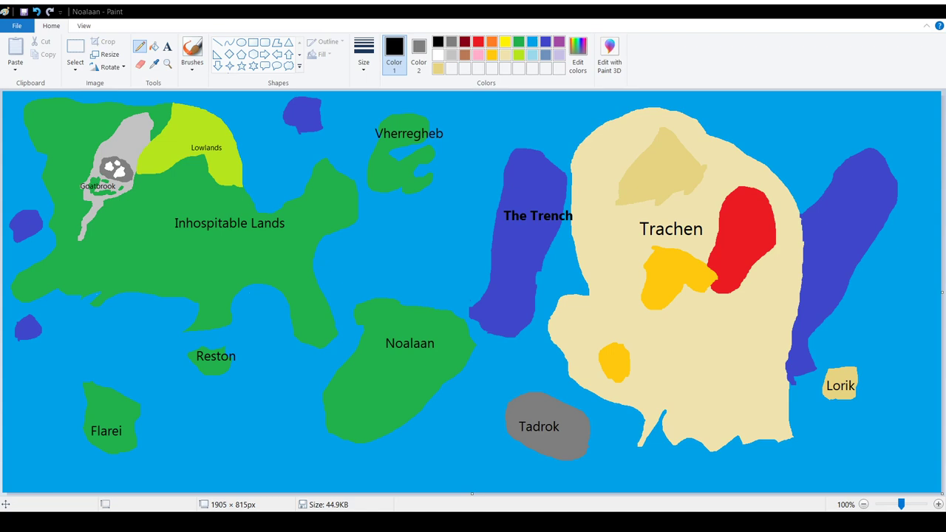
mouse_move(184, 320)
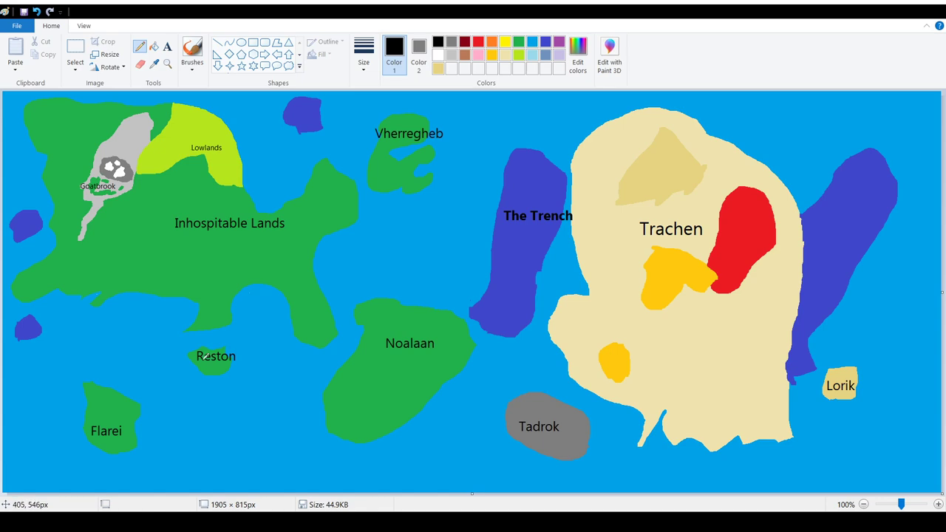
mouse_move(269, 368)
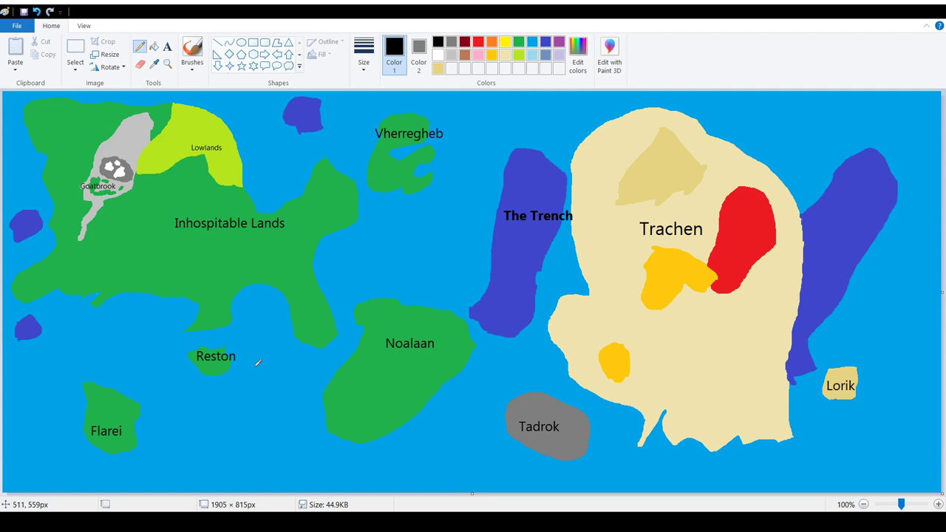
mouse_move(429, 356)
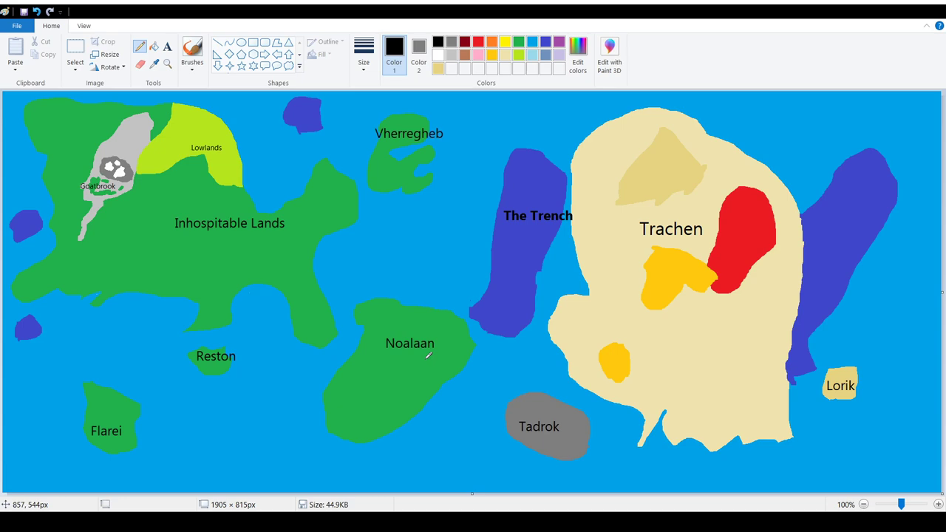
mouse_move(305, 355)
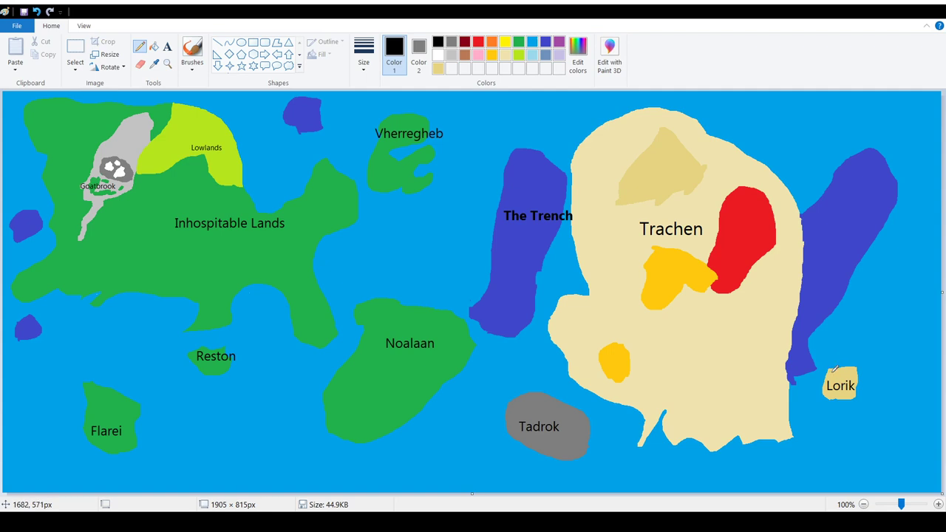
mouse_move(877, 341)
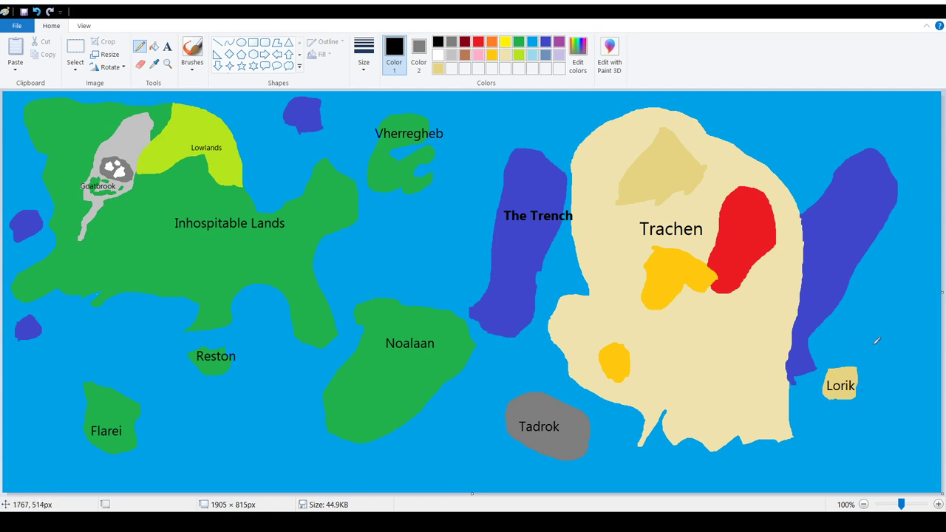
mouse_move(746, 339)
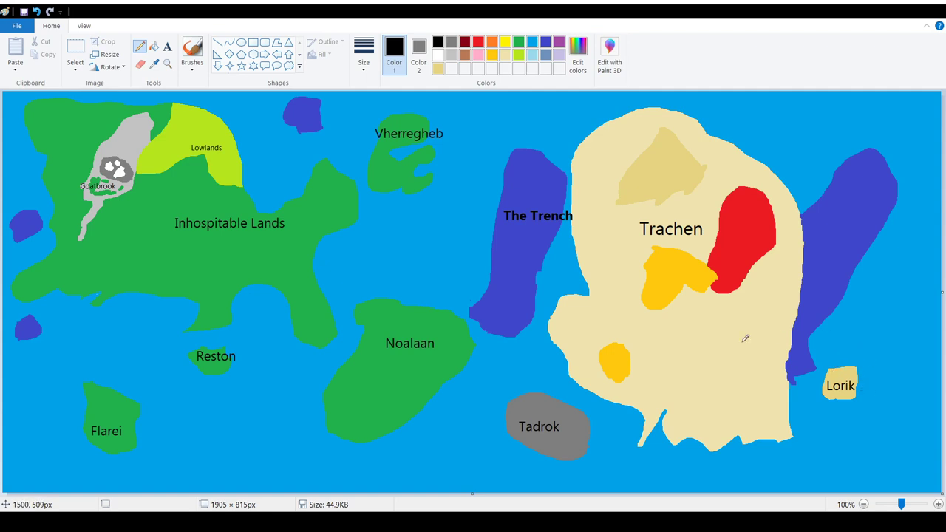
mouse_move(551, 411)
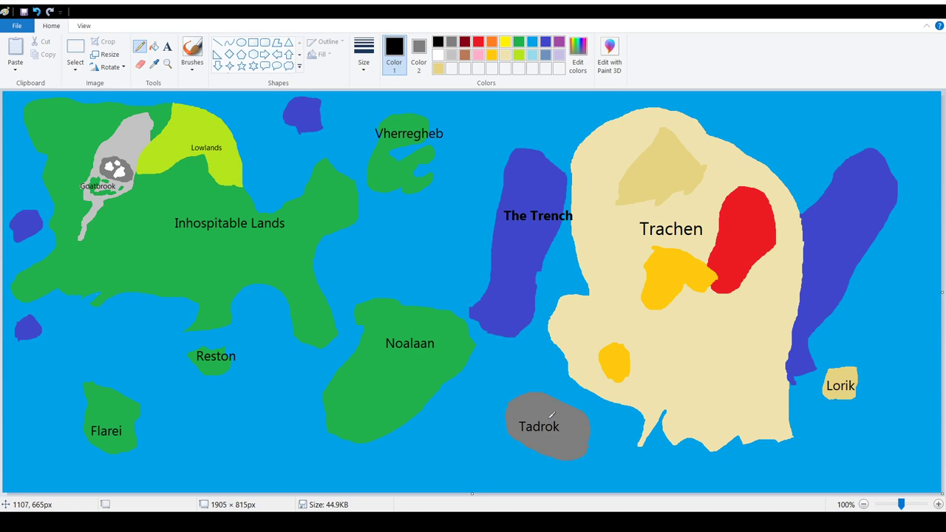
mouse_move(226, 347)
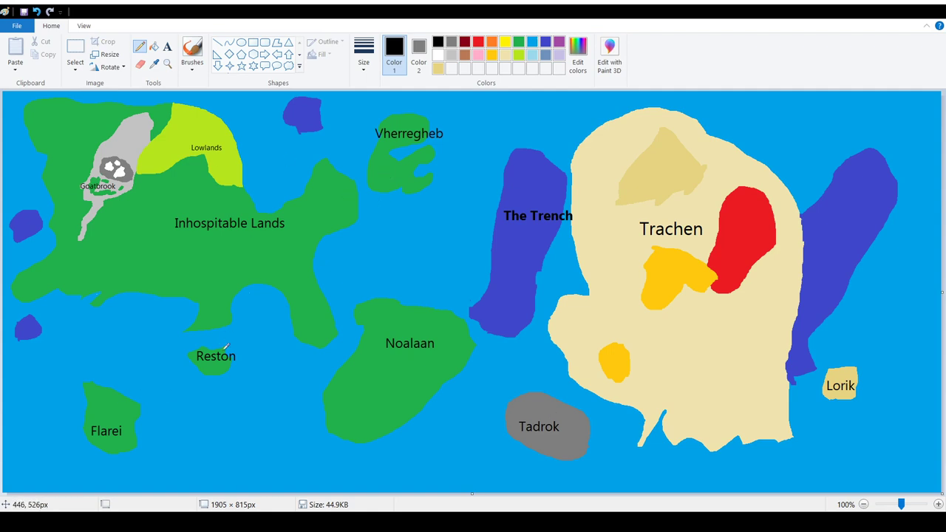
mouse_move(379, 386)
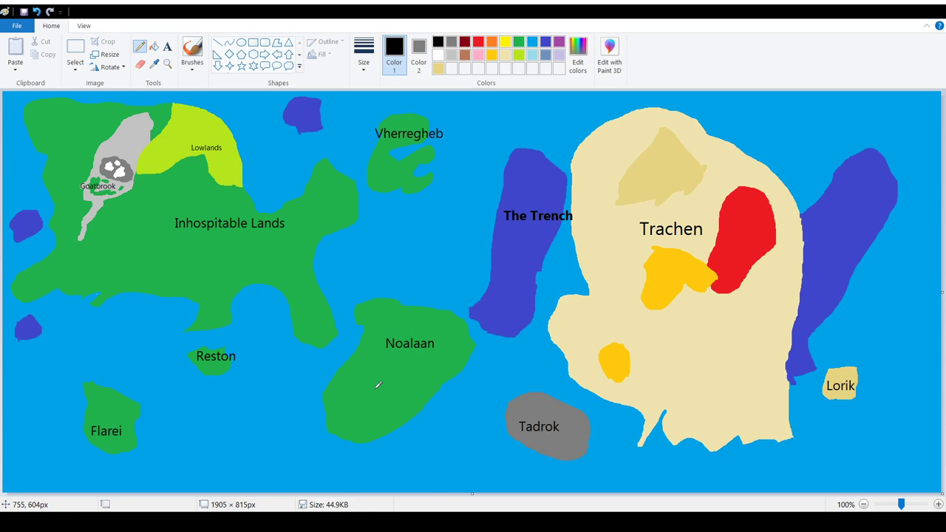
mouse_move(624, 320)
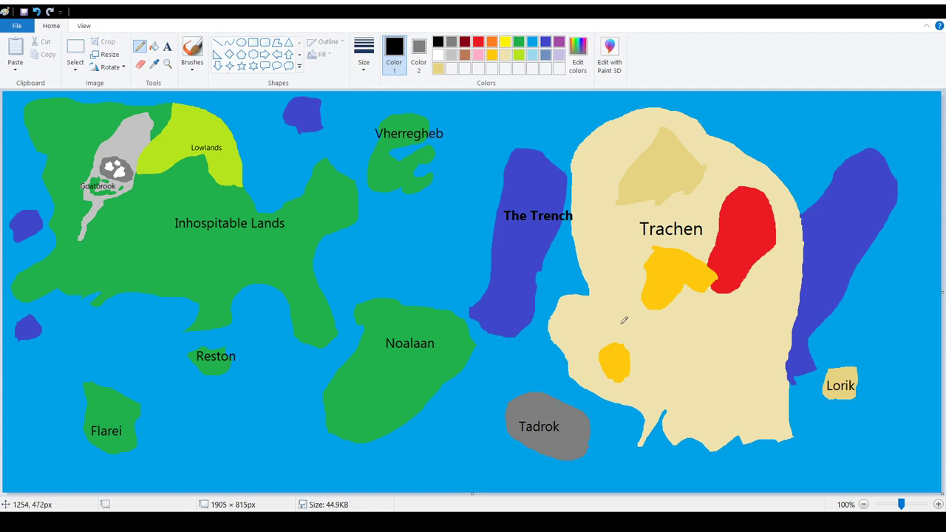
mouse_move(845, 379)
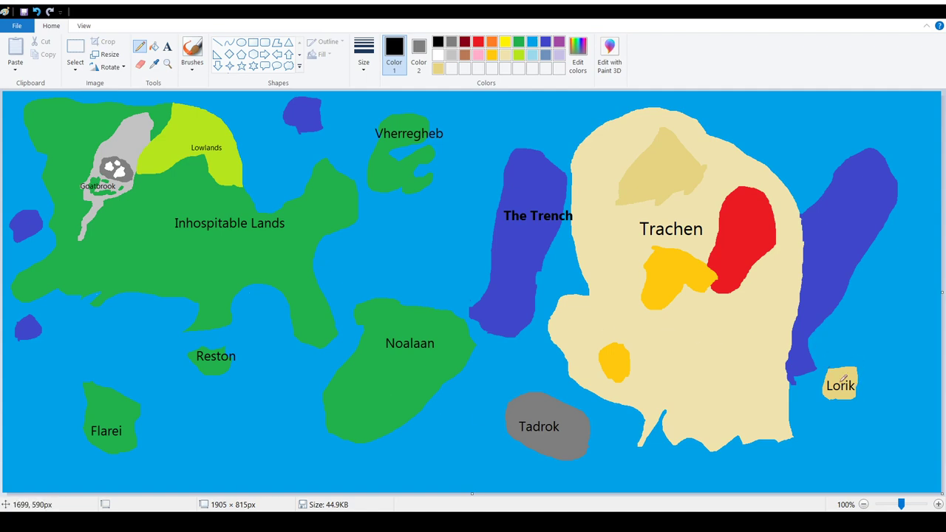
mouse_move(843, 373)
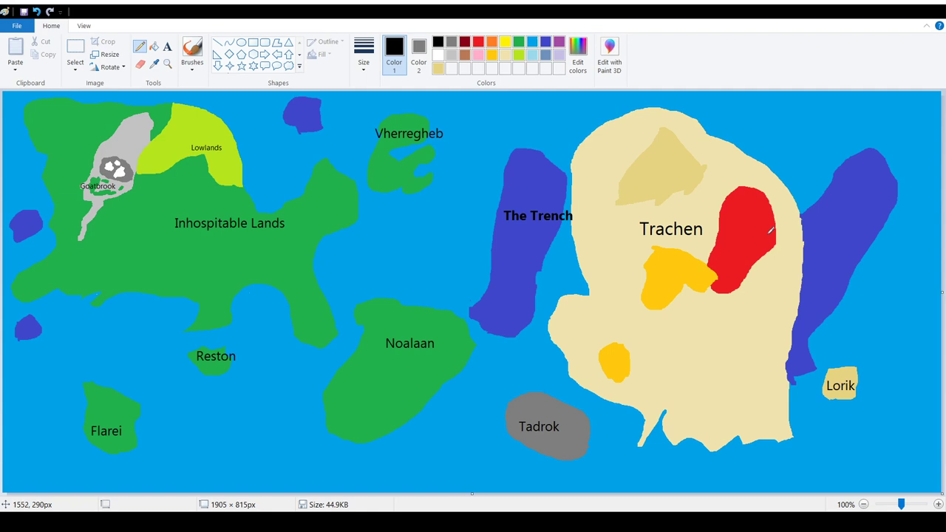
mouse_move(819, 294)
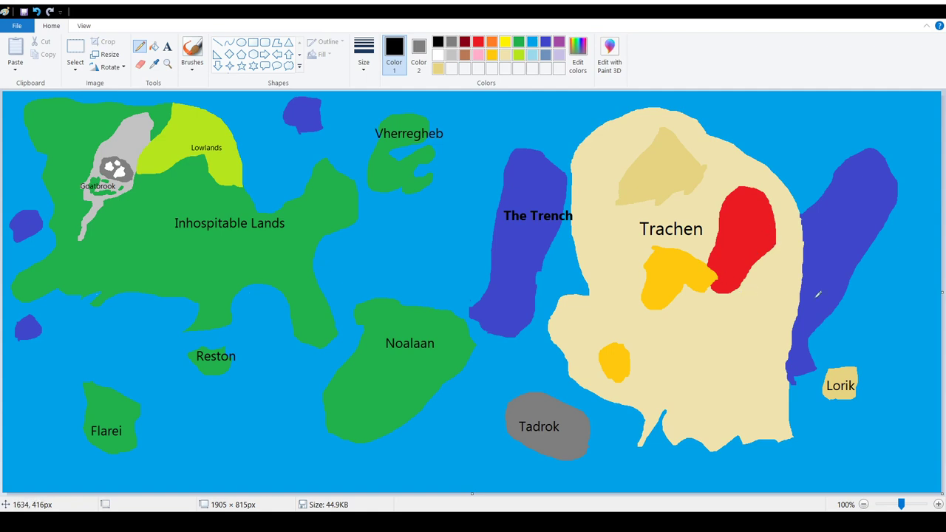
mouse_move(466, 266)
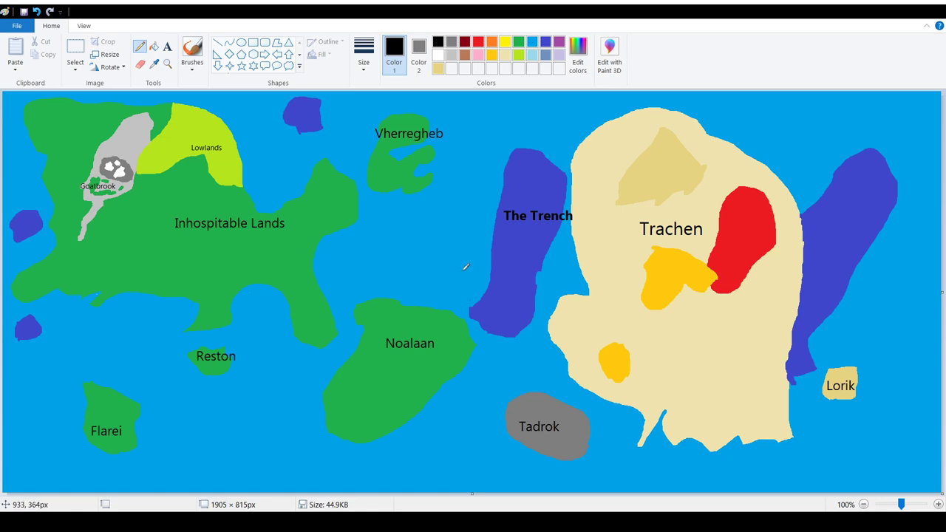
mouse_move(516, 221)
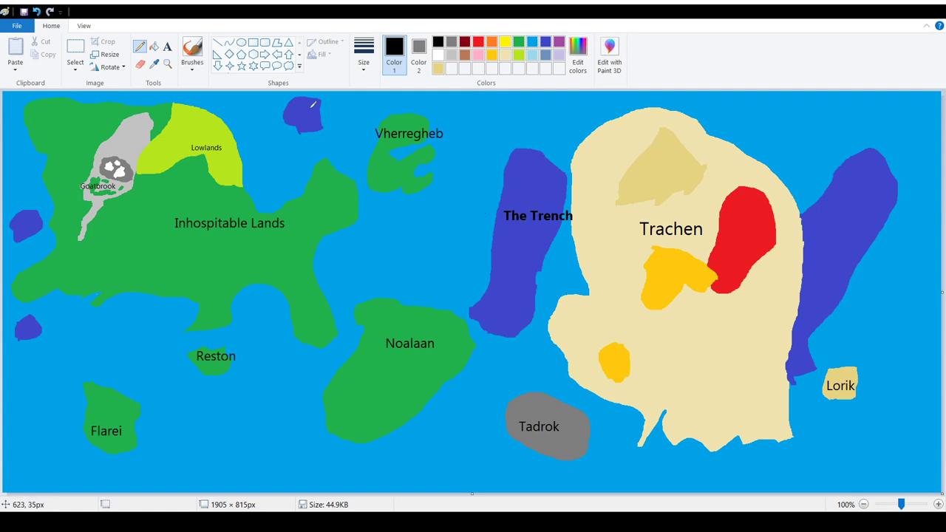
mouse_move(395, 216)
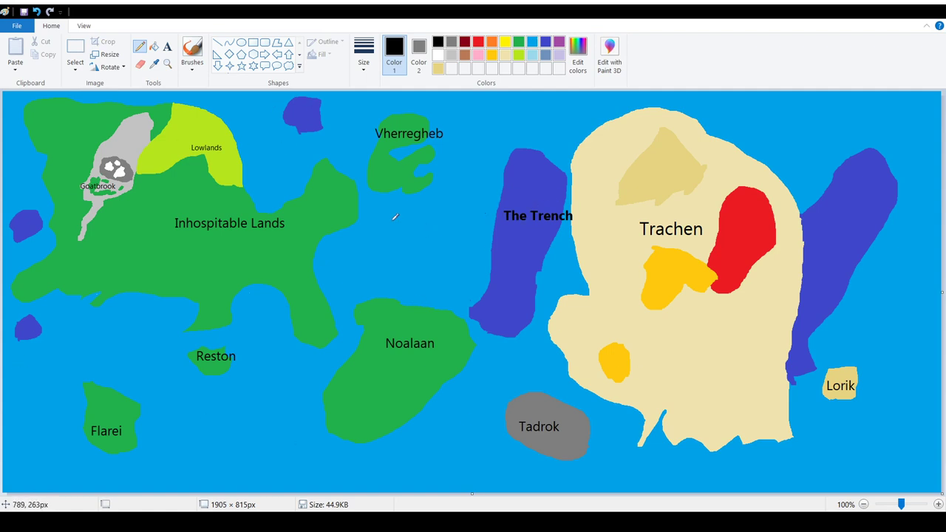
mouse_move(471, 203)
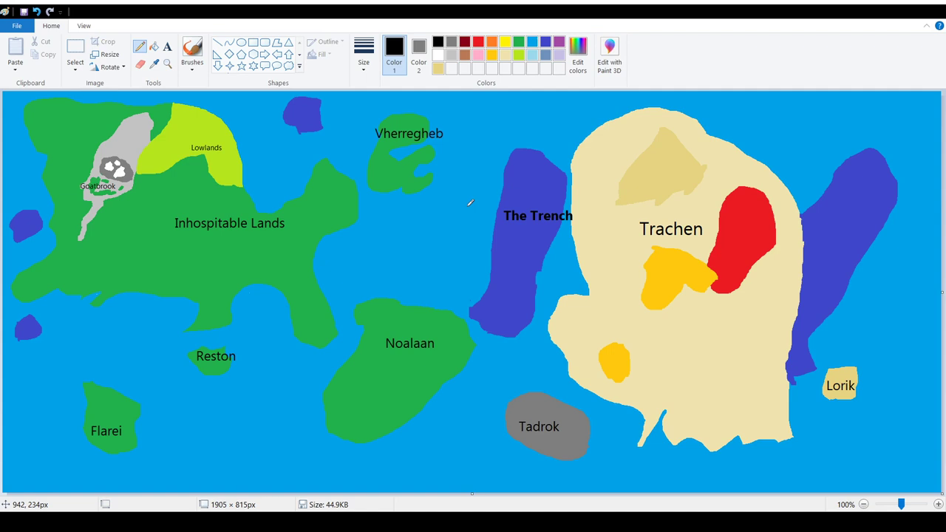
mouse_move(436, 268)
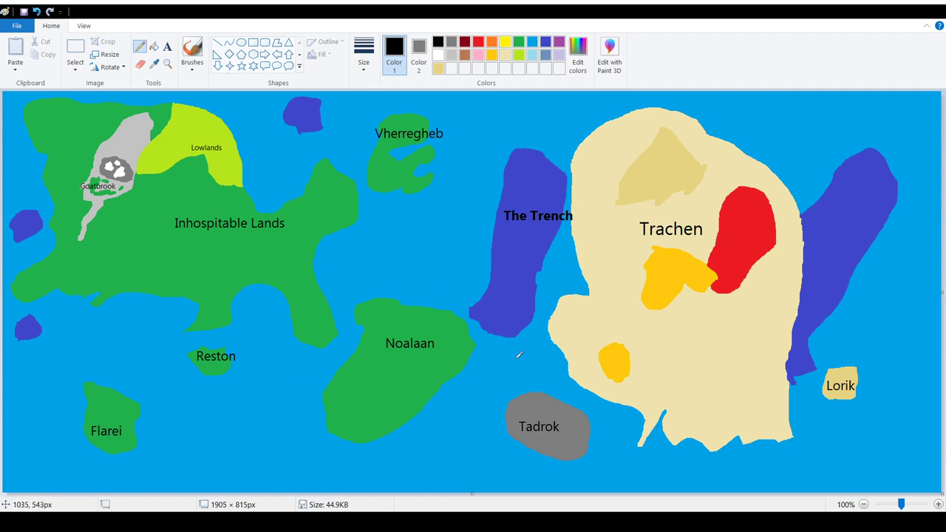
mouse_move(639, 261)
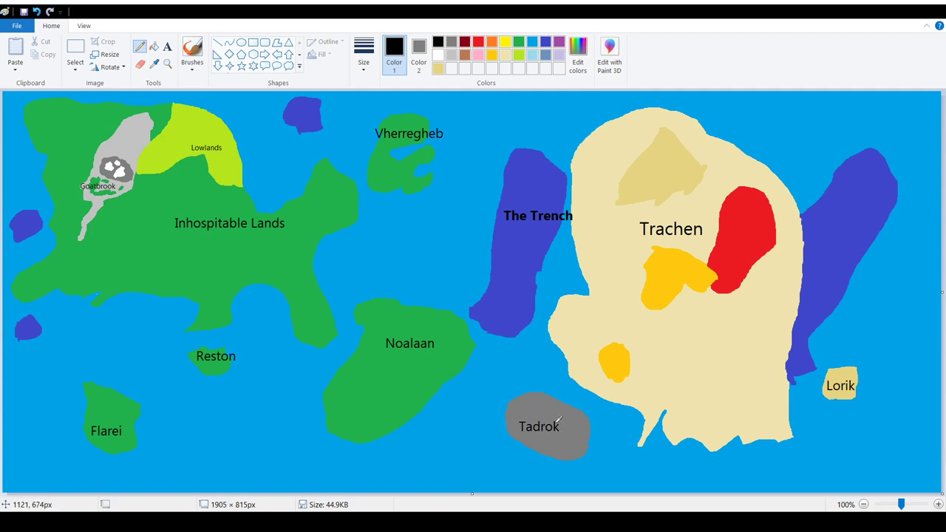
mouse_move(508, 373)
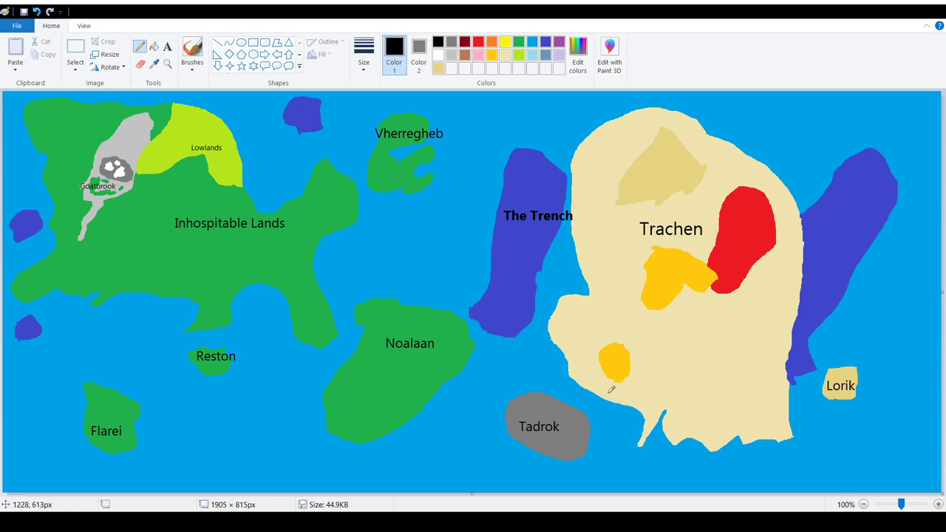
mouse_move(527, 250)
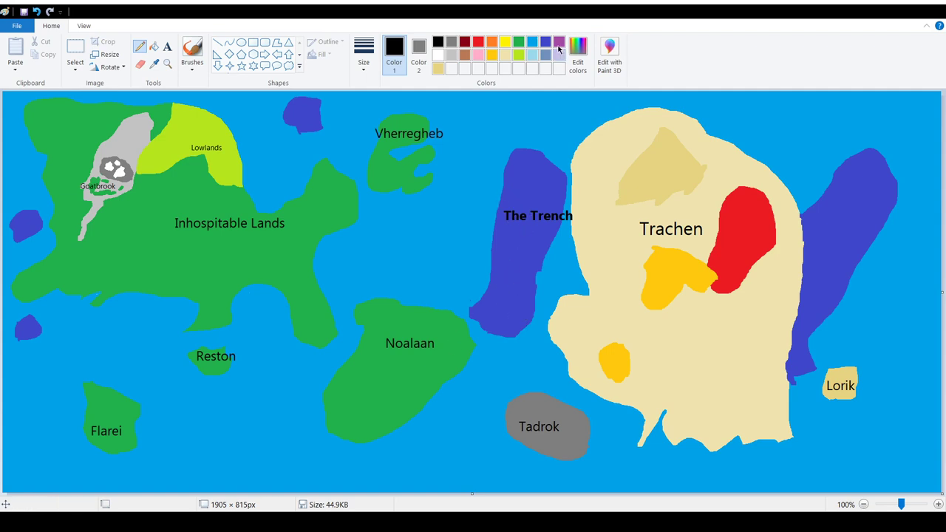
mouse_move(525, 182)
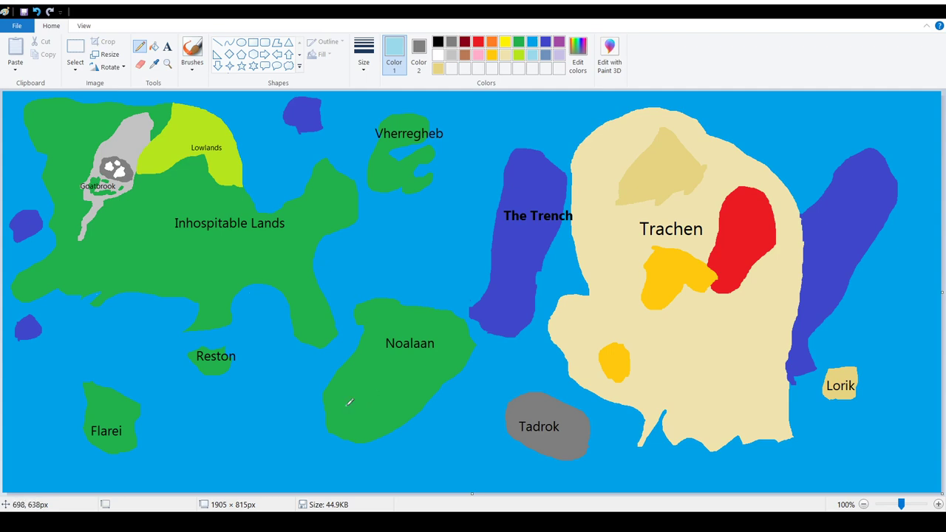
Step: Draw light-blue rivers across southern and northern Noalaan, and widen the southwest lake with a branch
drag(347, 404, 410, 400)
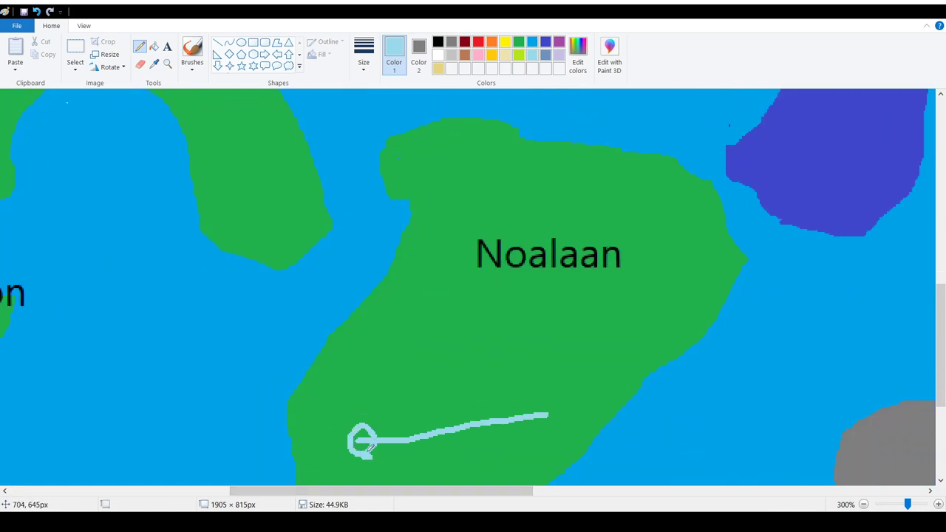
click(362, 440)
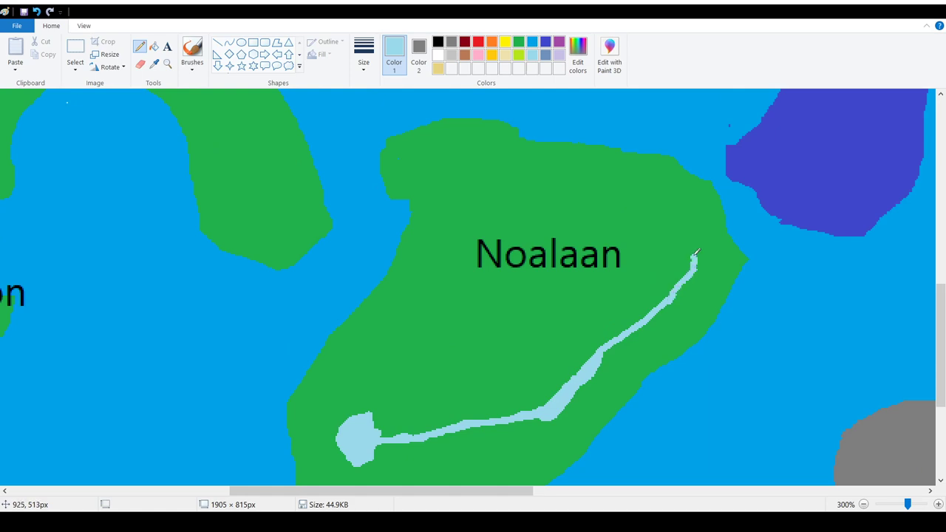
drag(695, 255, 443, 177)
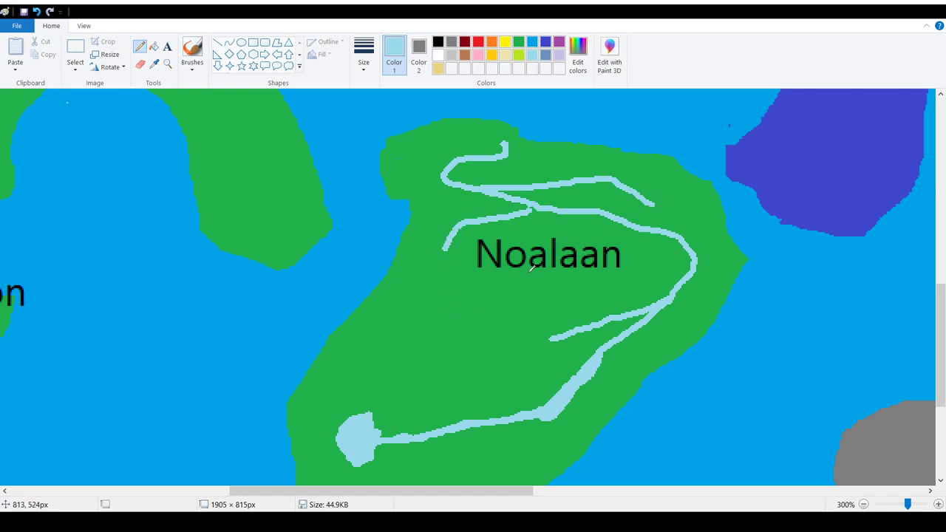
scroll(down, 3)
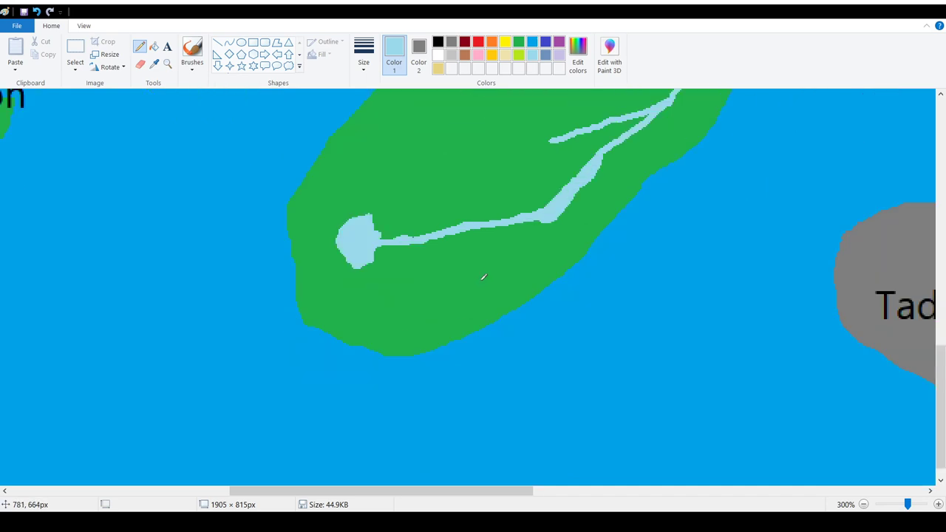
drag(539, 222, 485, 281)
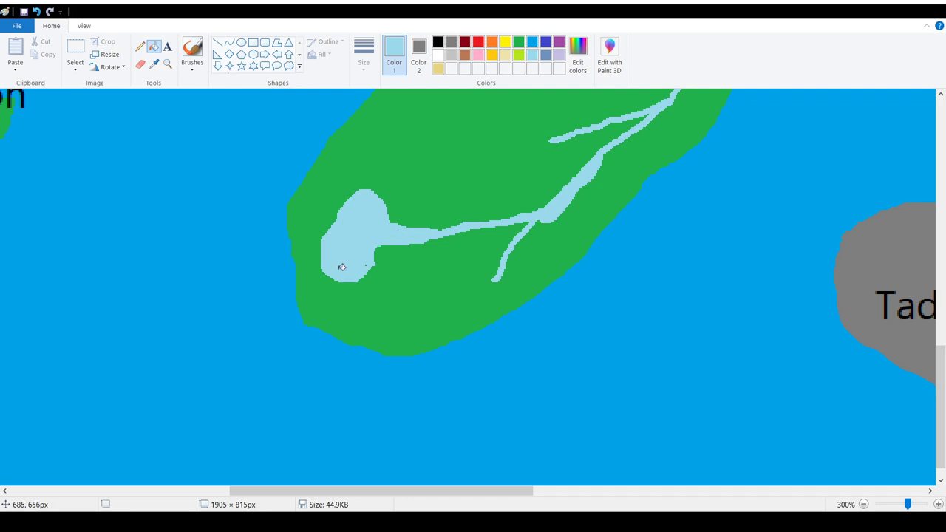
mouse_move(371, 263)
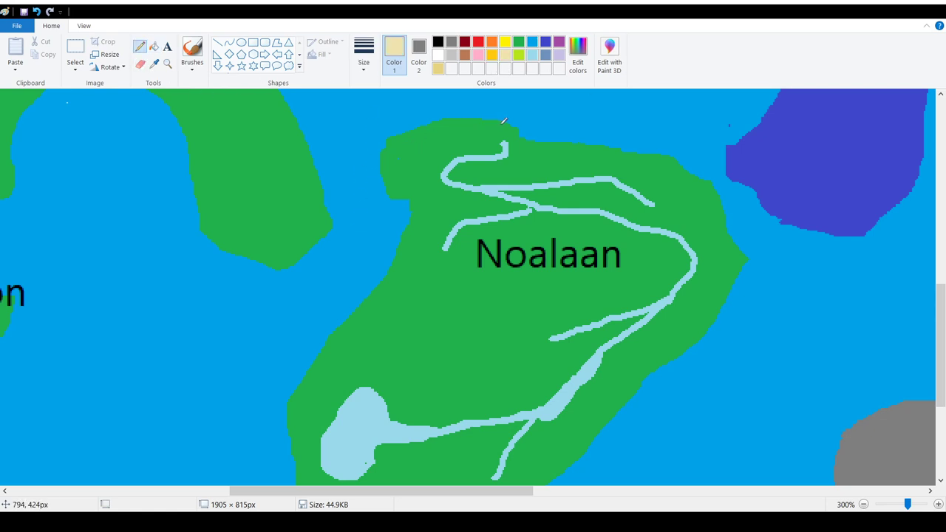
mouse_move(520, 125)
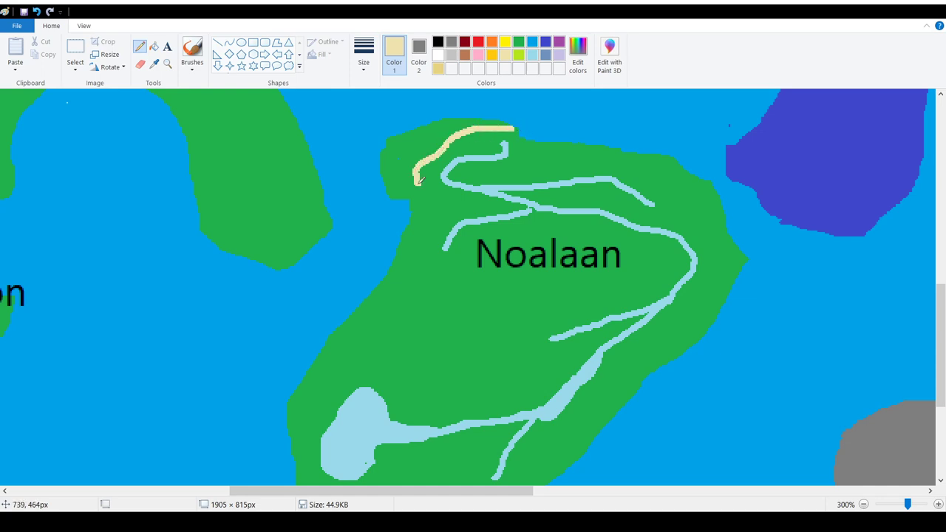
Step: Paint tan sand beaches along Noalaan's northwest, southwest and eastern coasts
drag(418, 181, 380, 288)
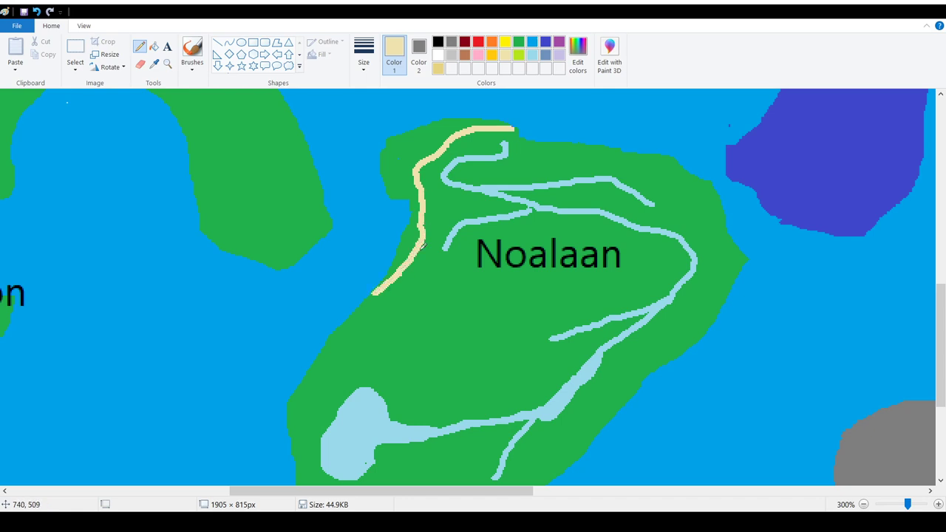
scroll(down, 3)
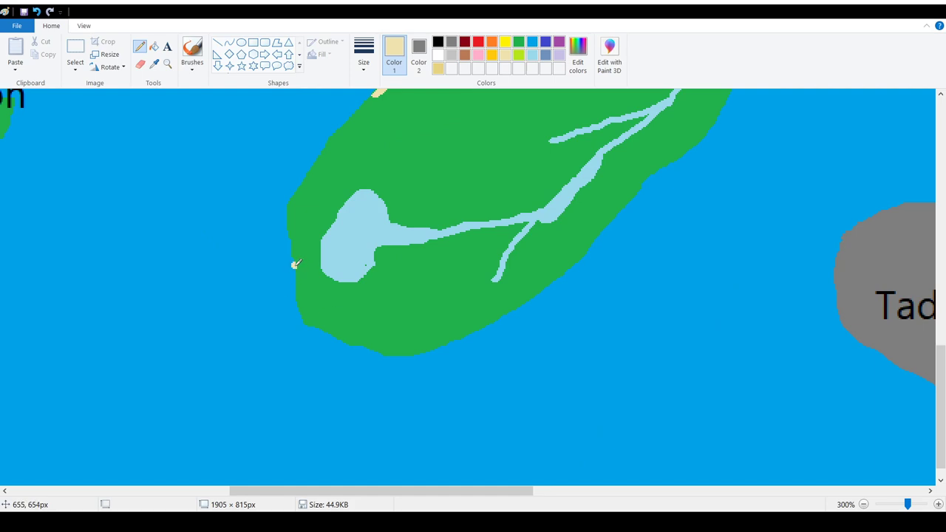
drag(294, 266, 492, 319)
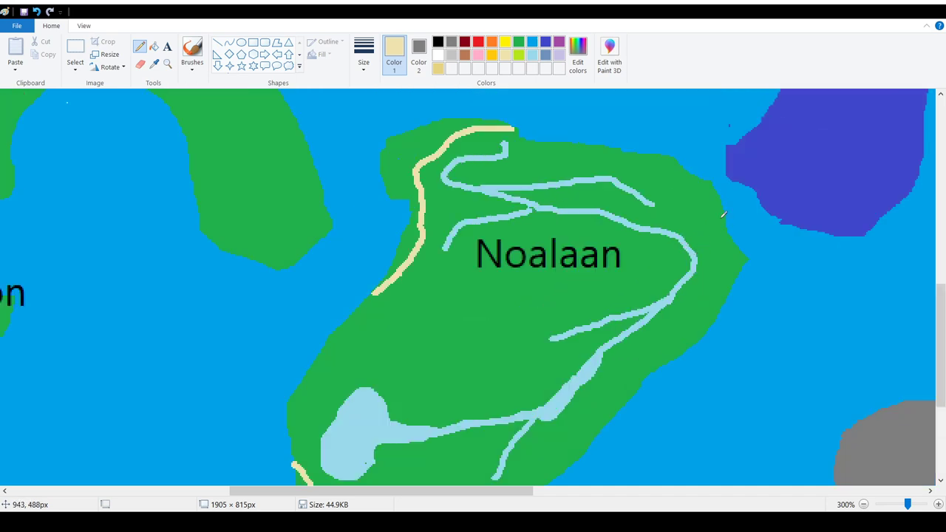
drag(723, 201, 716, 303)
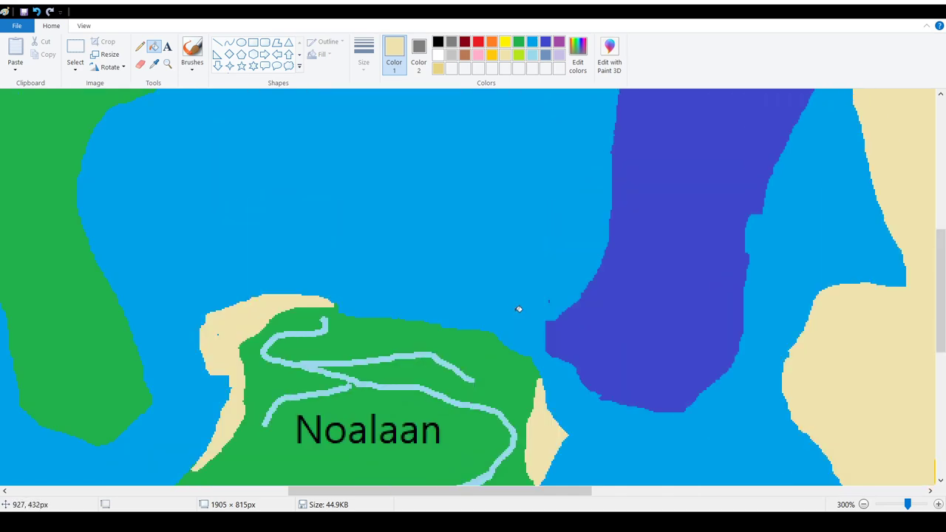
mouse_move(568, 382)
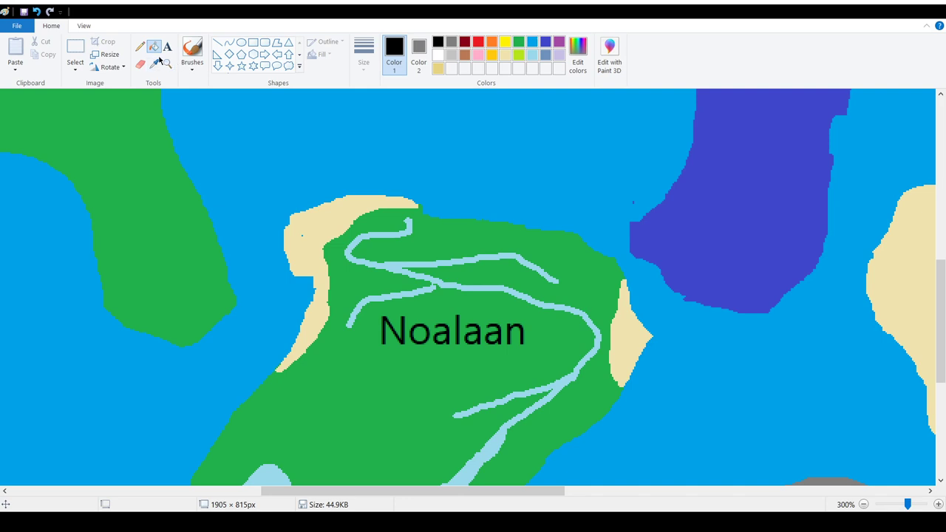
Step: Type a size-10 'Birrer River' label beside the river above Noalaan
click(167, 46)
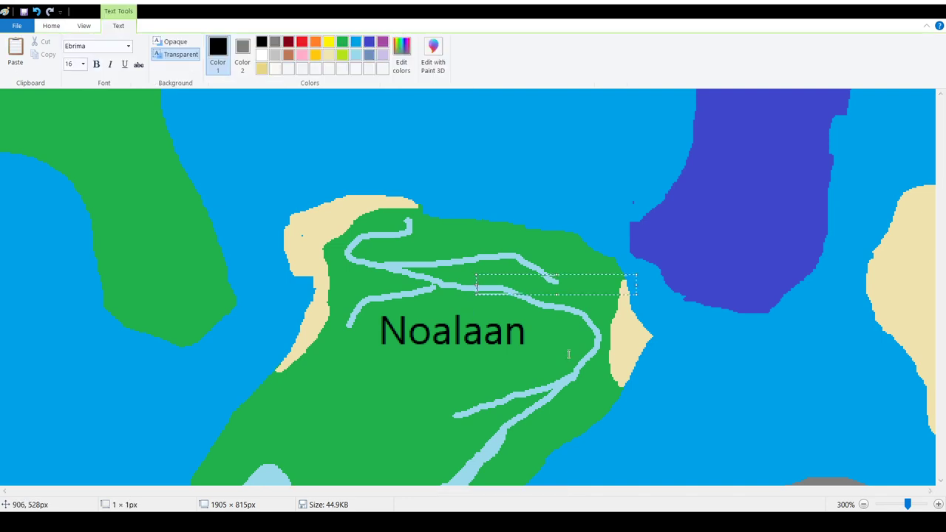
mouse_move(106, 92)
text(10)
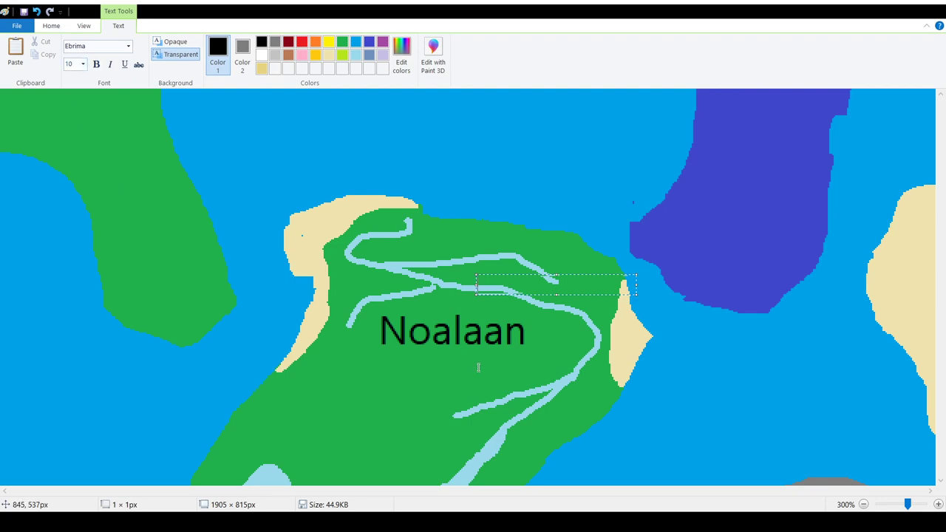
text(D)
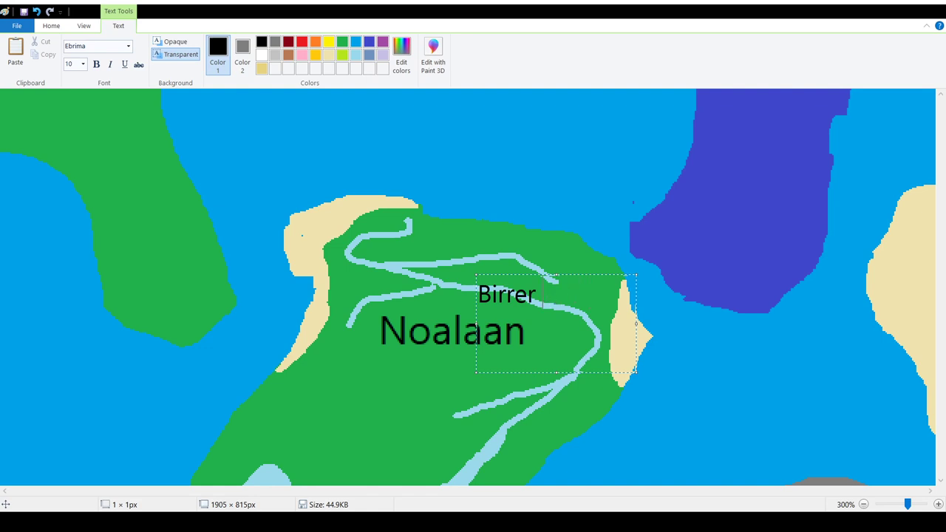
text(Riv)
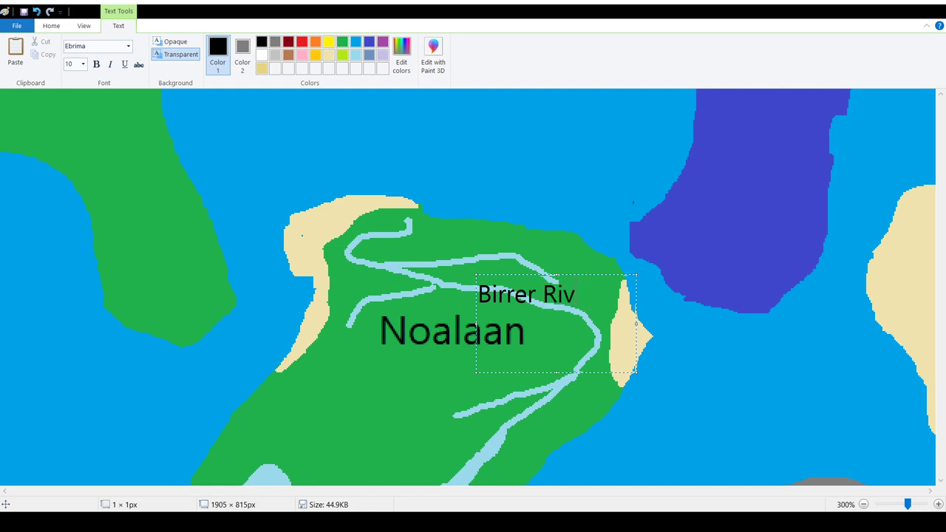
text(er)
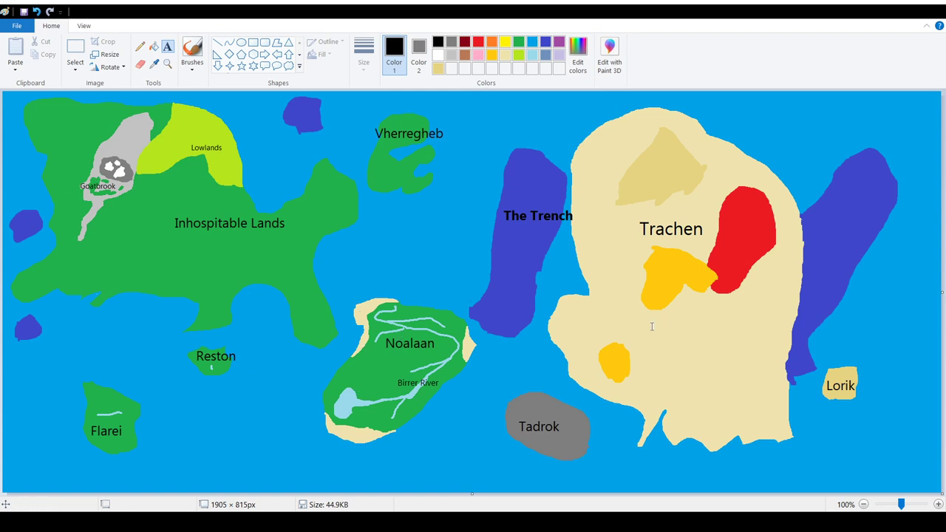
mouse_move(531, 246)
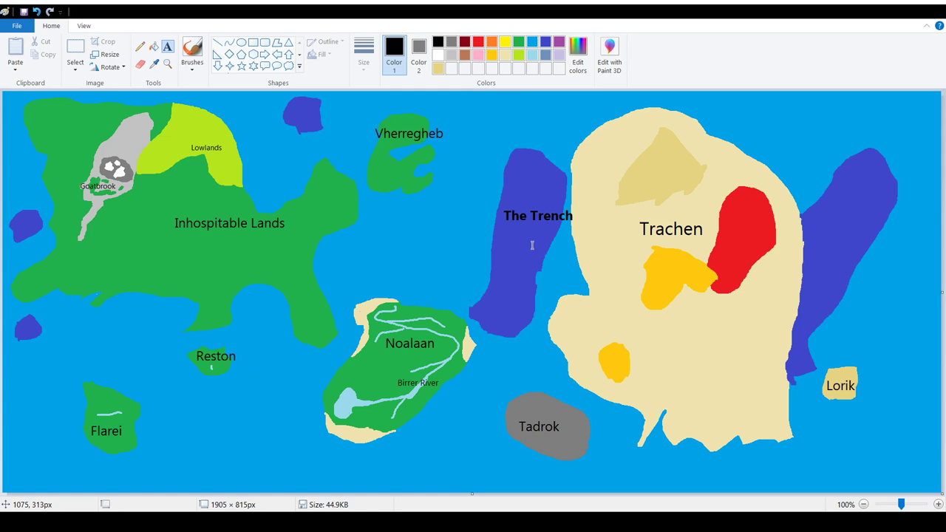
mouse_move(480, 261)
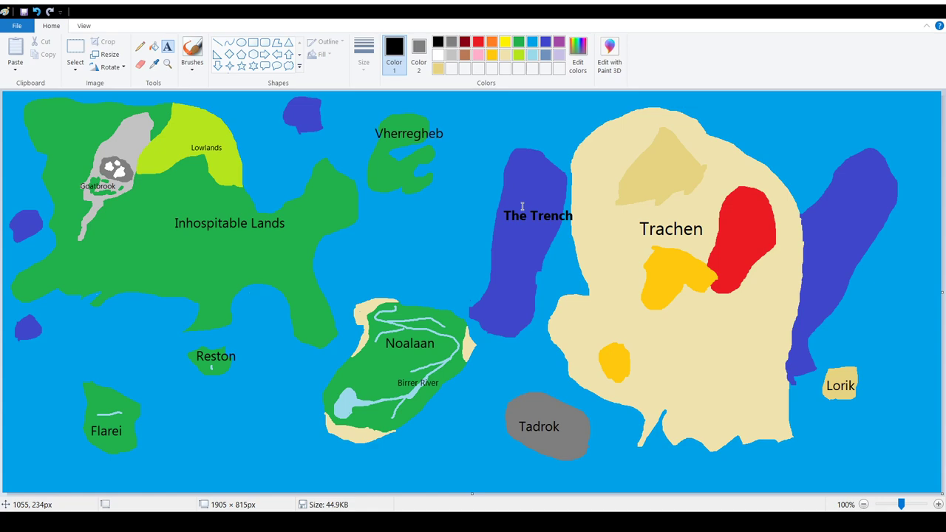
mouse_move(504, 191)
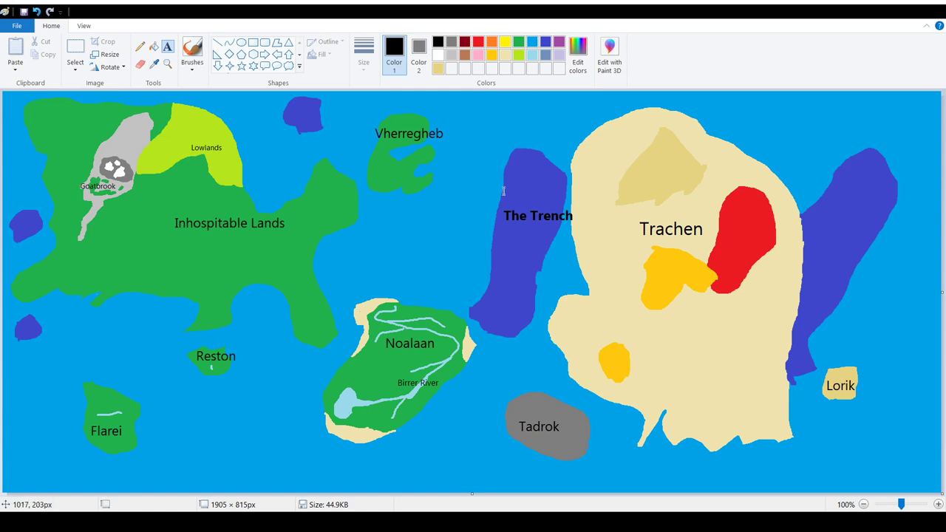
mouse_move(472, 260)
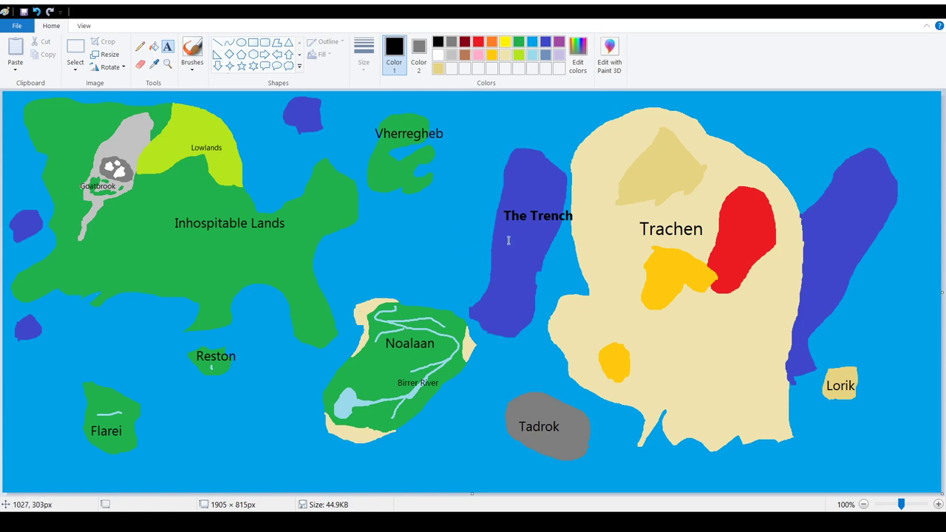
mouse_move(527, 310)
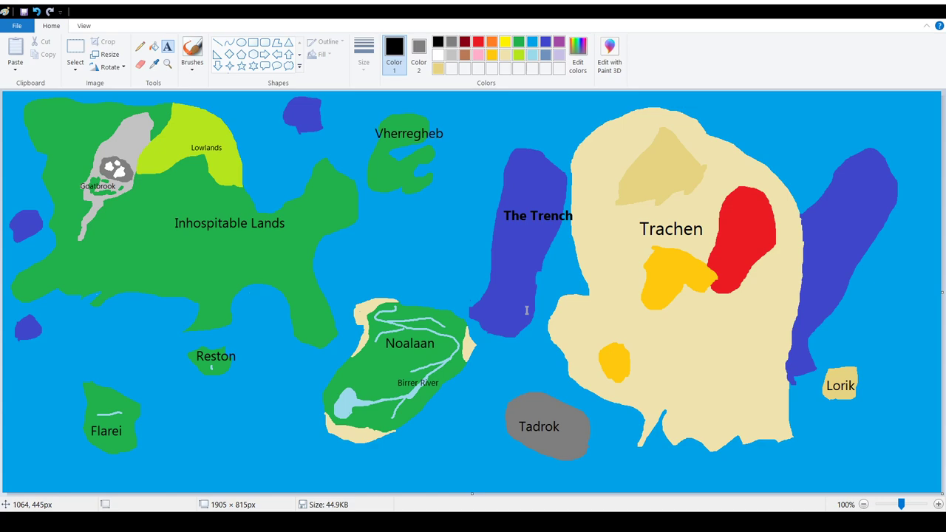
mouse_move(530, 313)
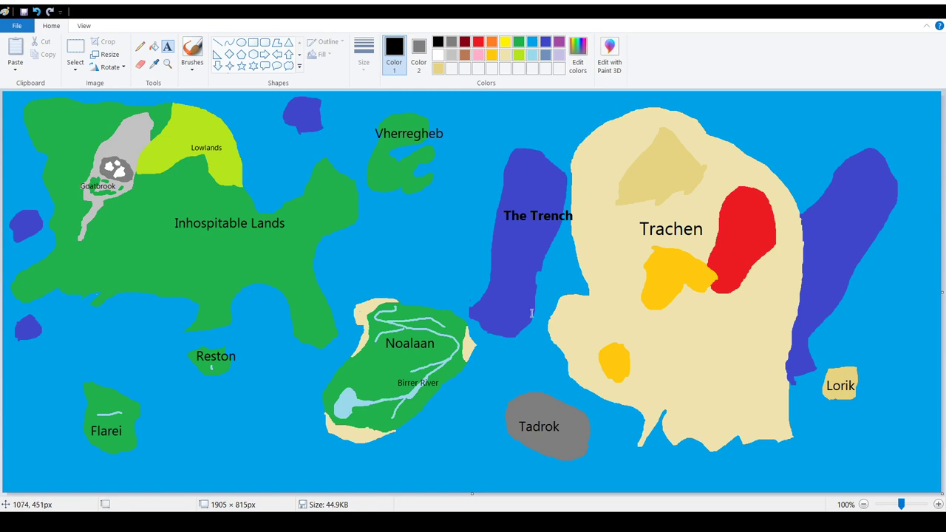
mouse_move(418, 277)
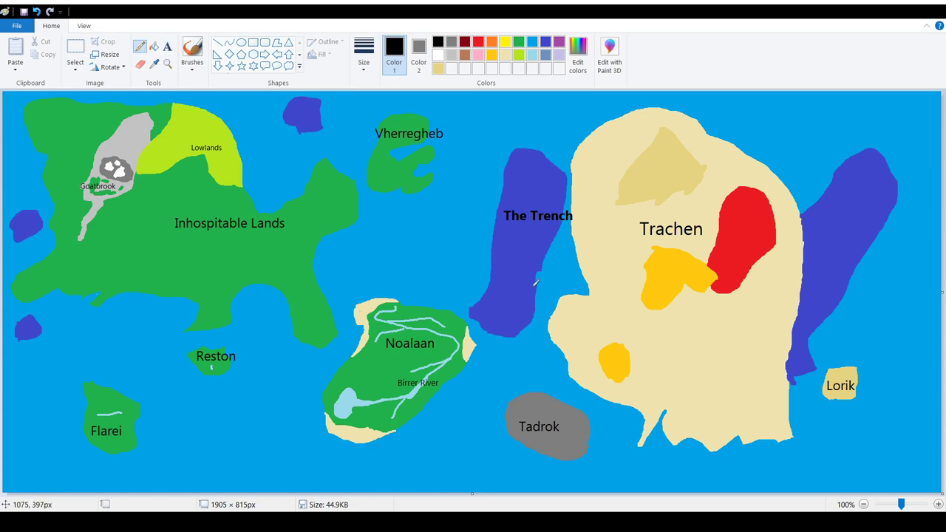
mouse_move(528, 258)
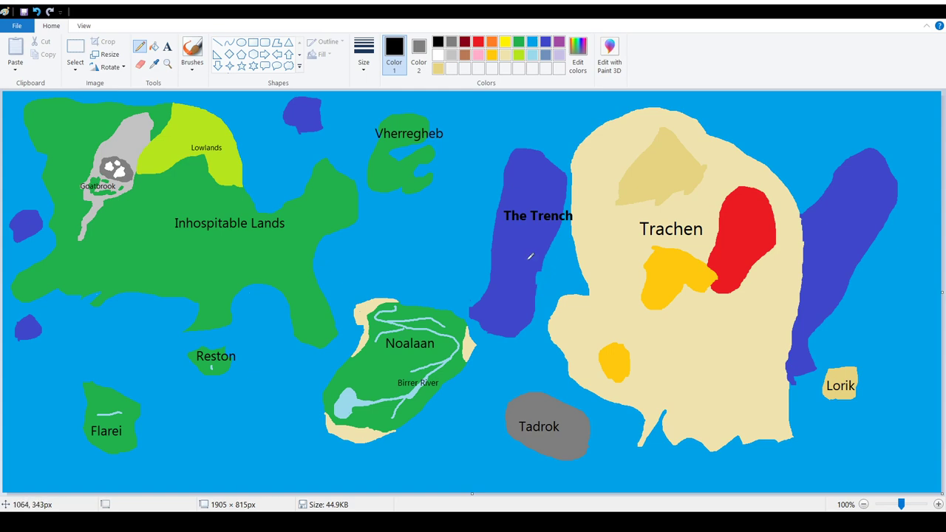